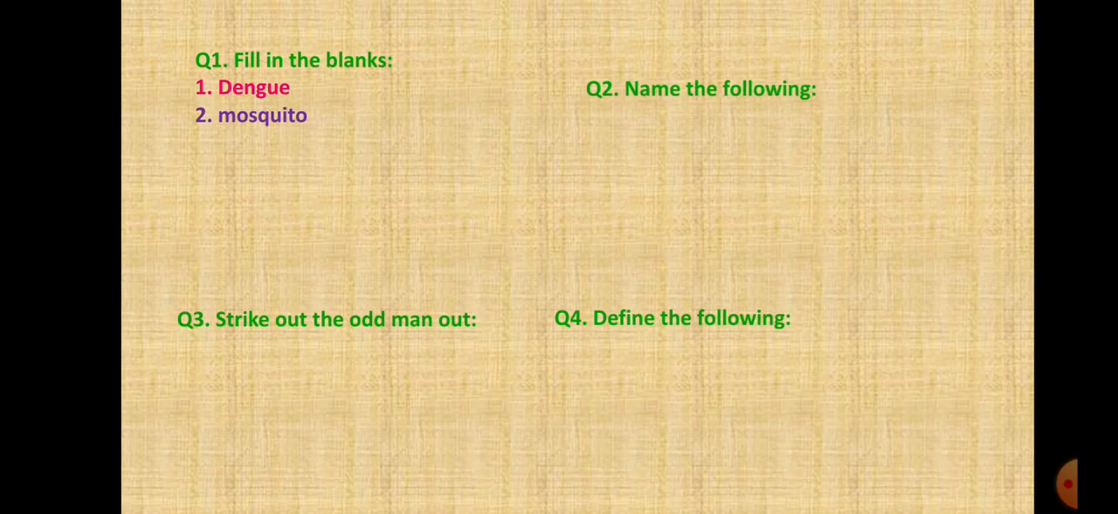
text(3. generic medicines)
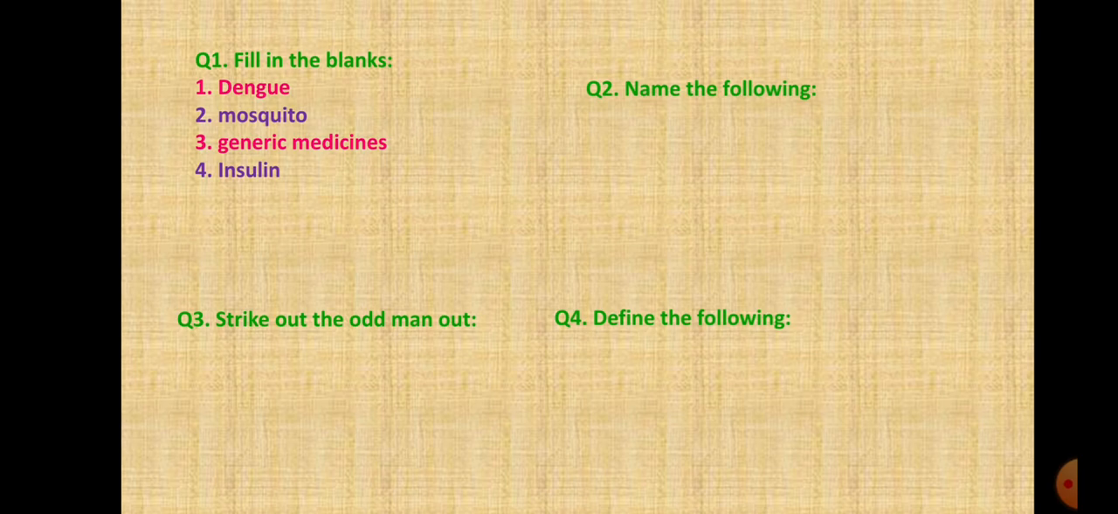
text(5. Cancer)
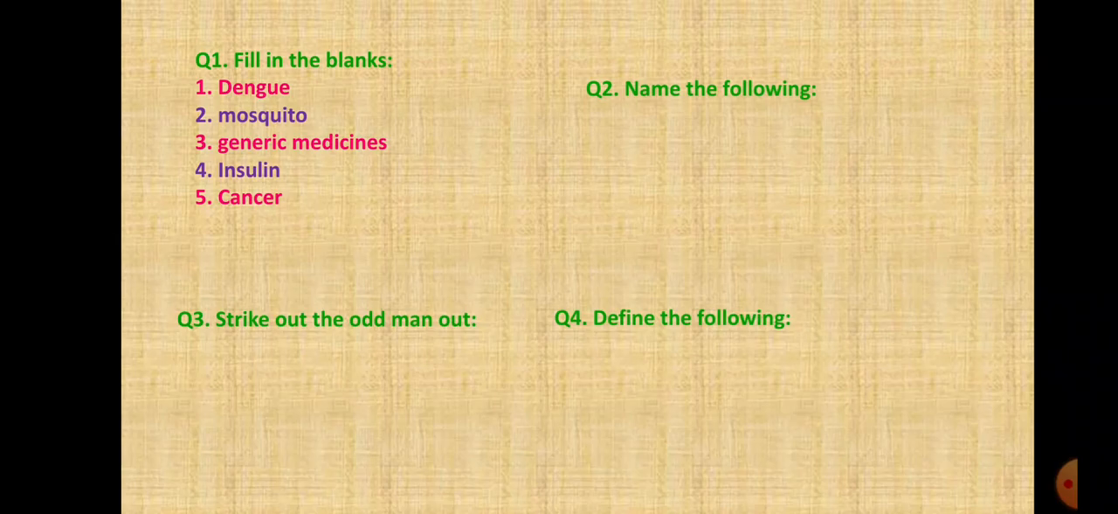
text(6. Viral)
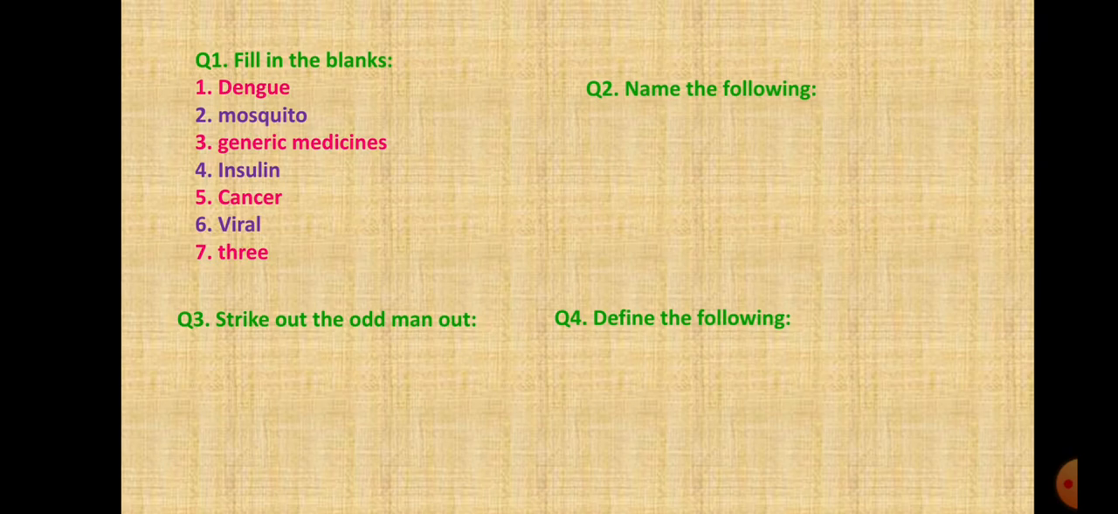
text(1. ELISA)
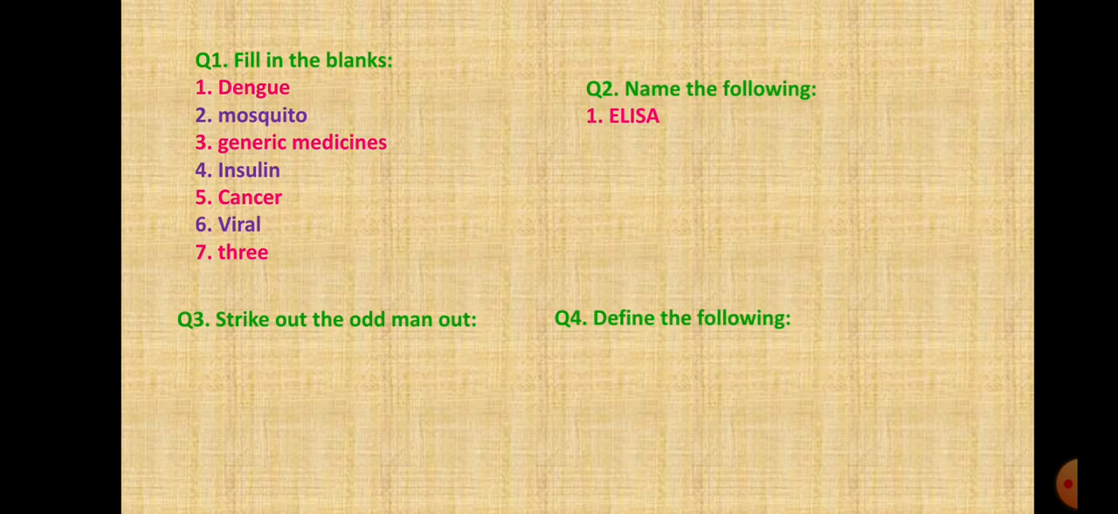
text(2. Cancer / Malignant tumour)
text(4. Diabetes, Heart attack)
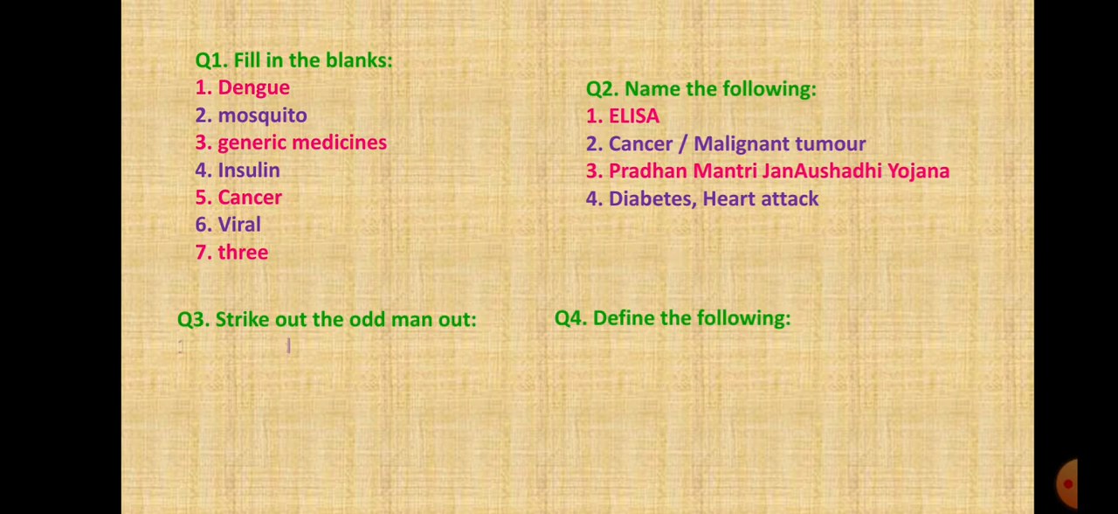
text(1. Junk food)
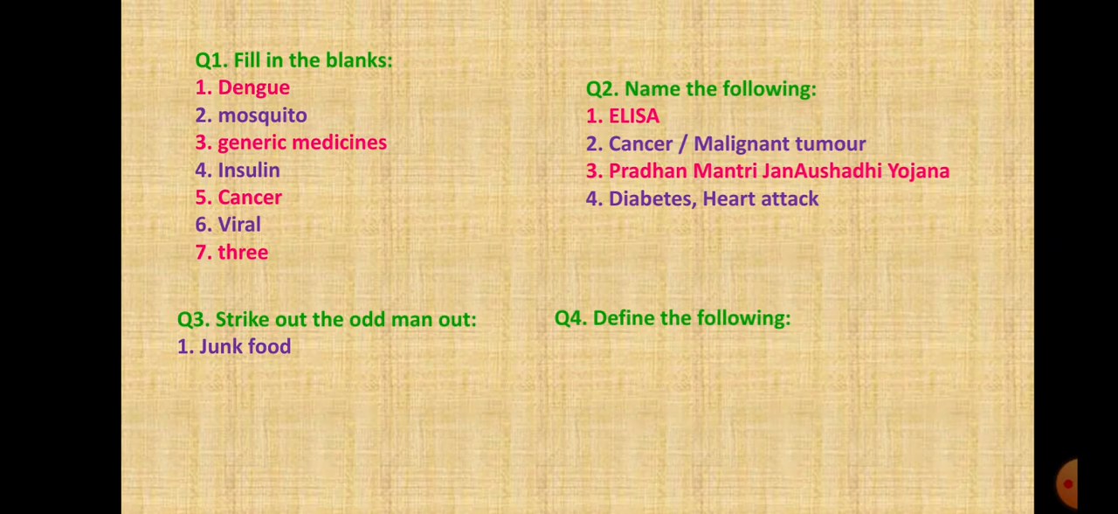
text(2. Angioplasty)
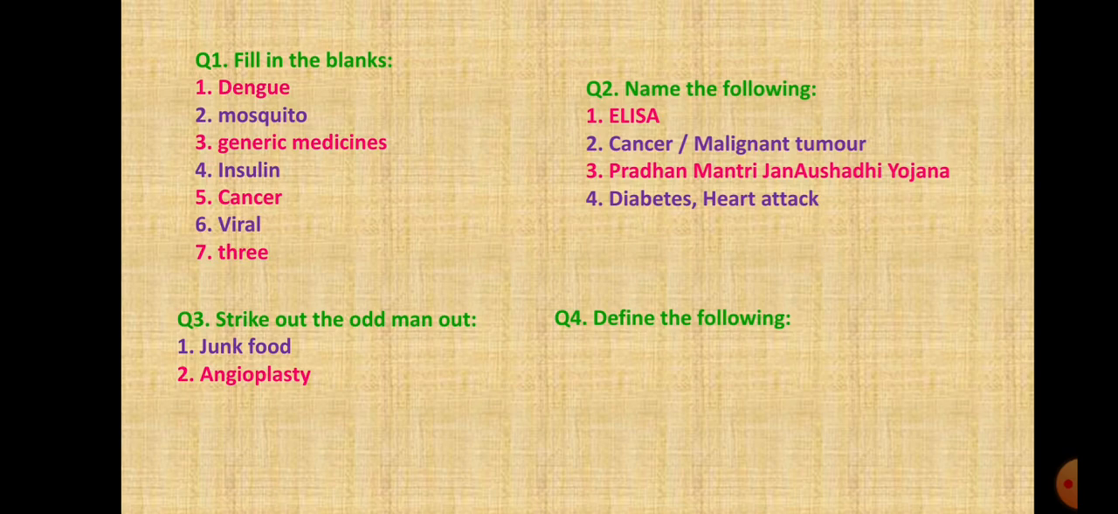
text(3. Down's syndrome)
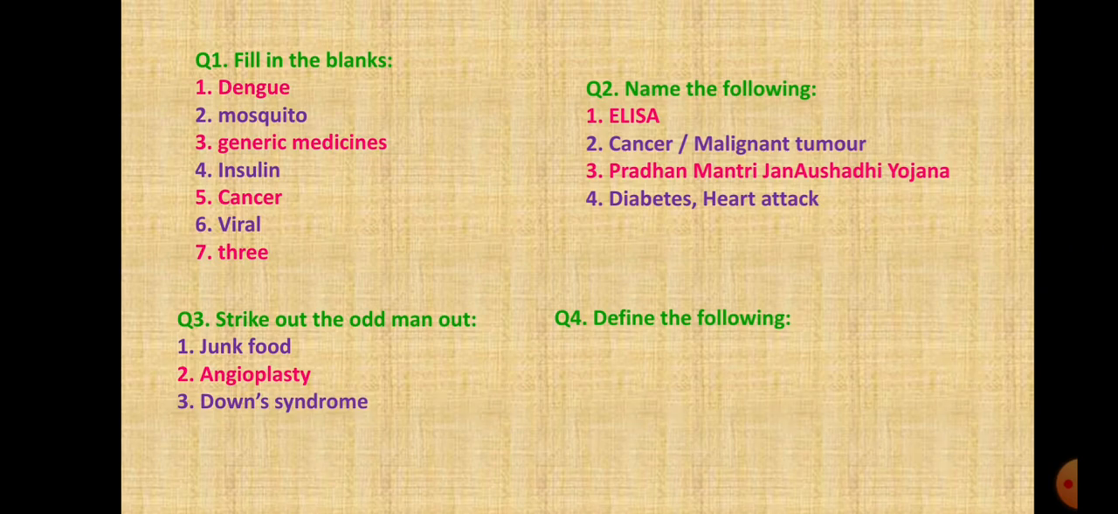
text(Hepatitis)
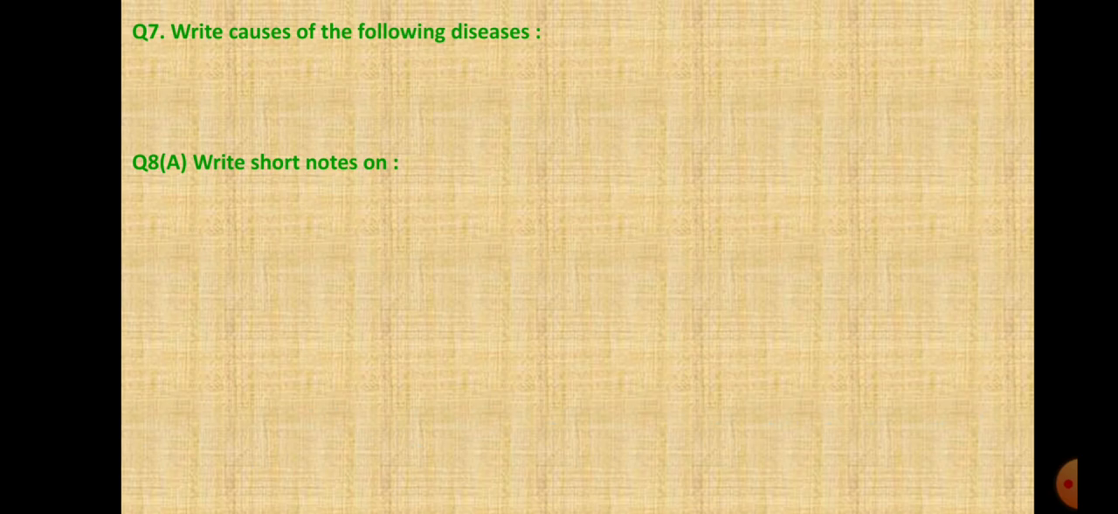
text(1. Heart attack – TB Pg 11)
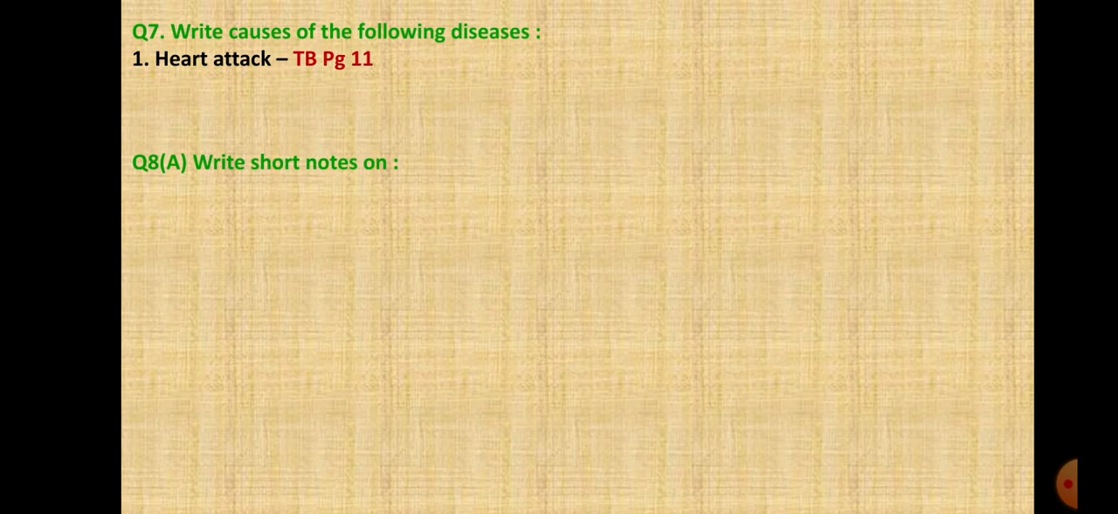
text(2. Cancer – TB Pg 10)
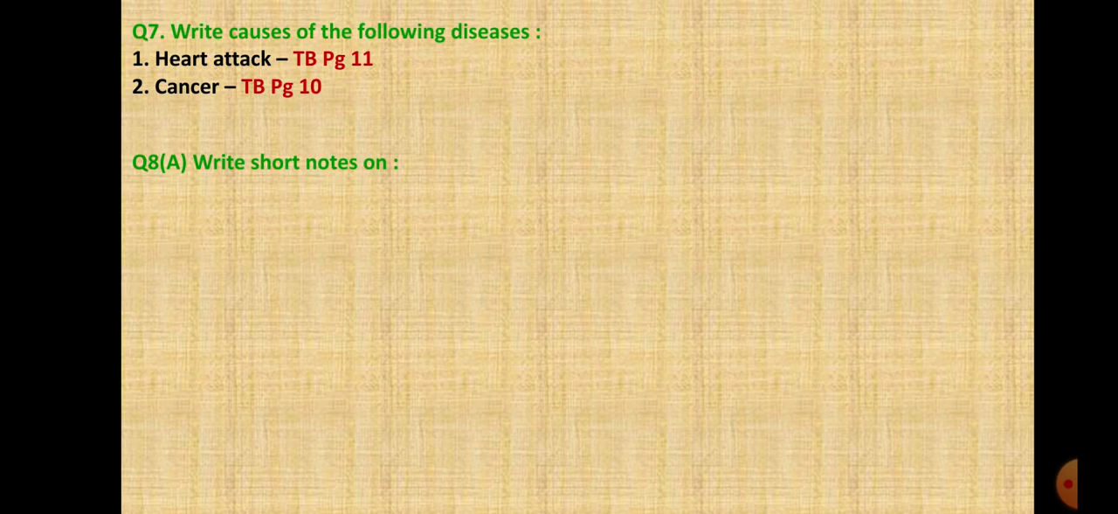
text(3. Diabetes – TB Pg 10)
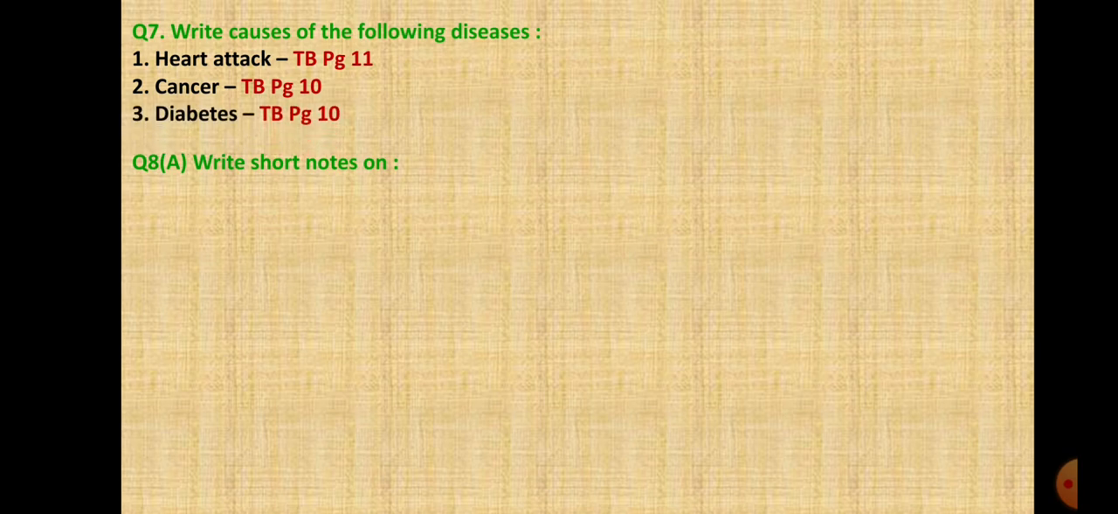